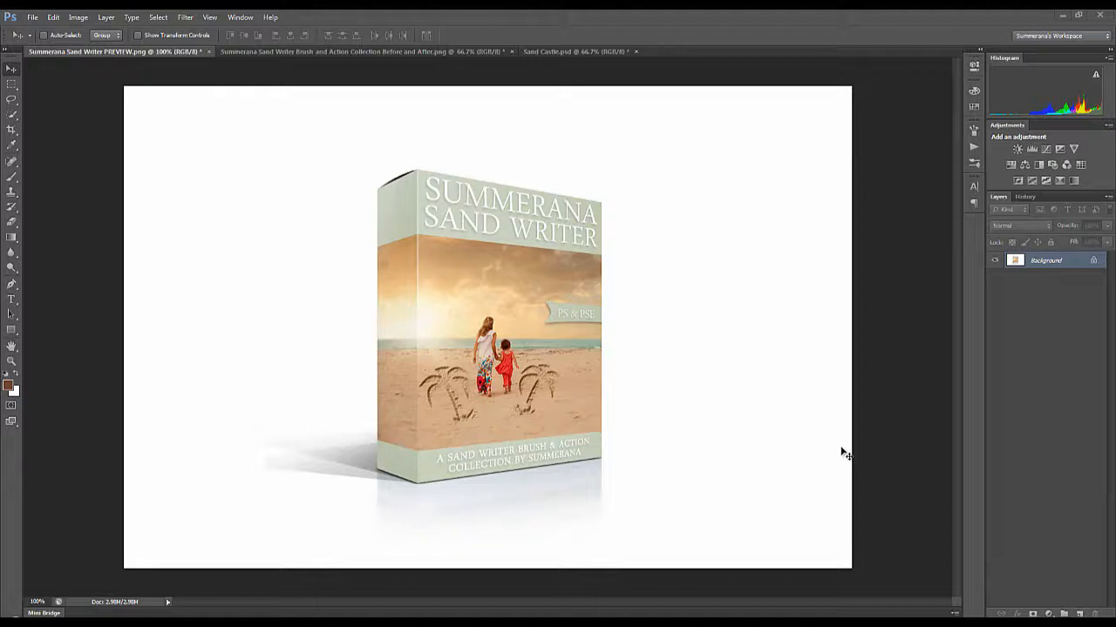
{"action": "mouse_move", "coordinate": [633, 359]}
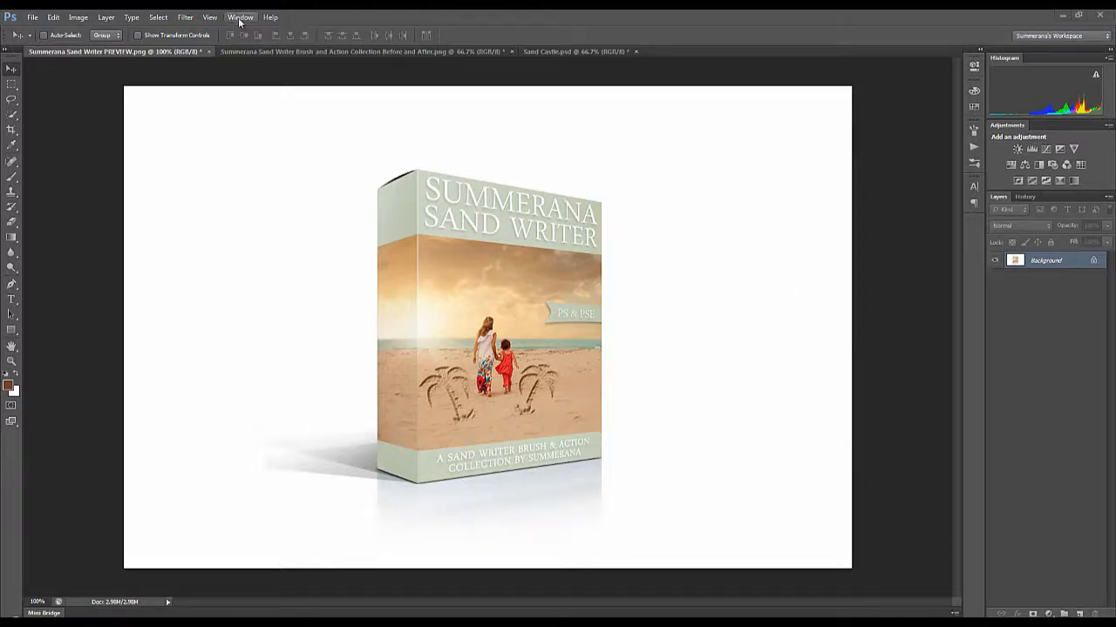
Step: Show the Actions panel listing the Summerana Sand Writer action set
{"action": "left_click", "coordinate": [241, 16]}
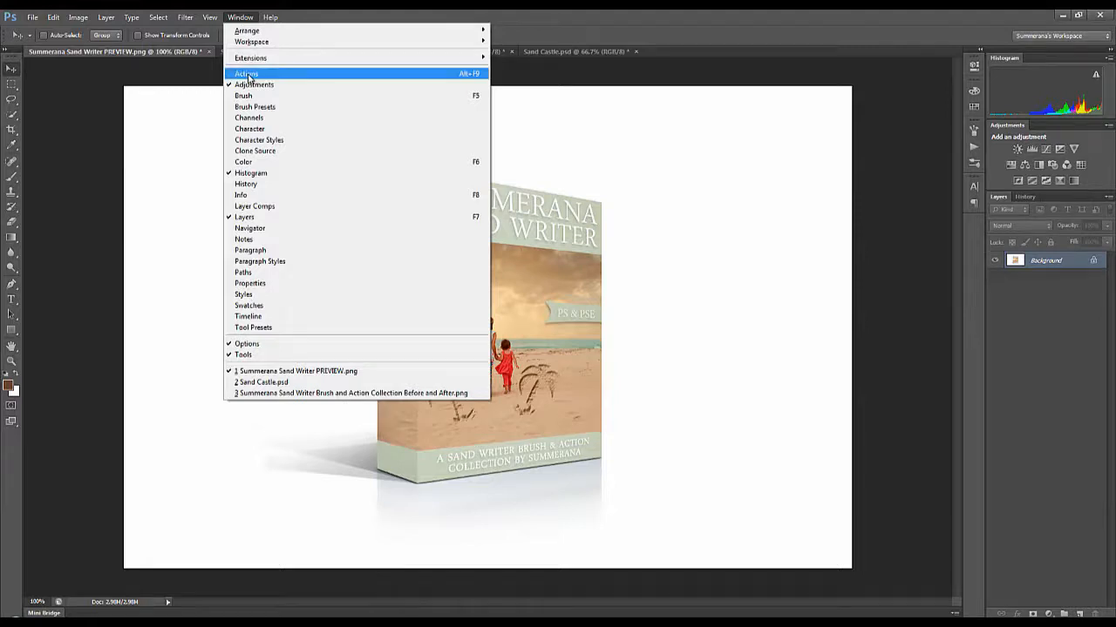
{"action": "left_click", "coordinate": [246, 73]}
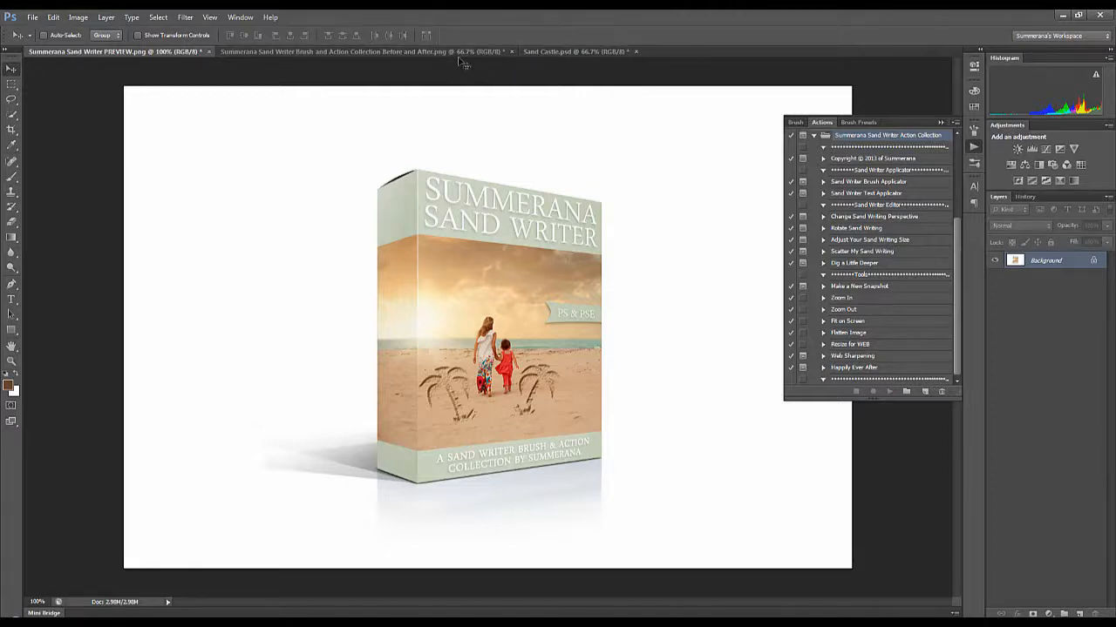
Step: On the red-truck dirt road photo, select the Sand Writer brush
{"action": "left_click", "coordinate": [361, 58]}
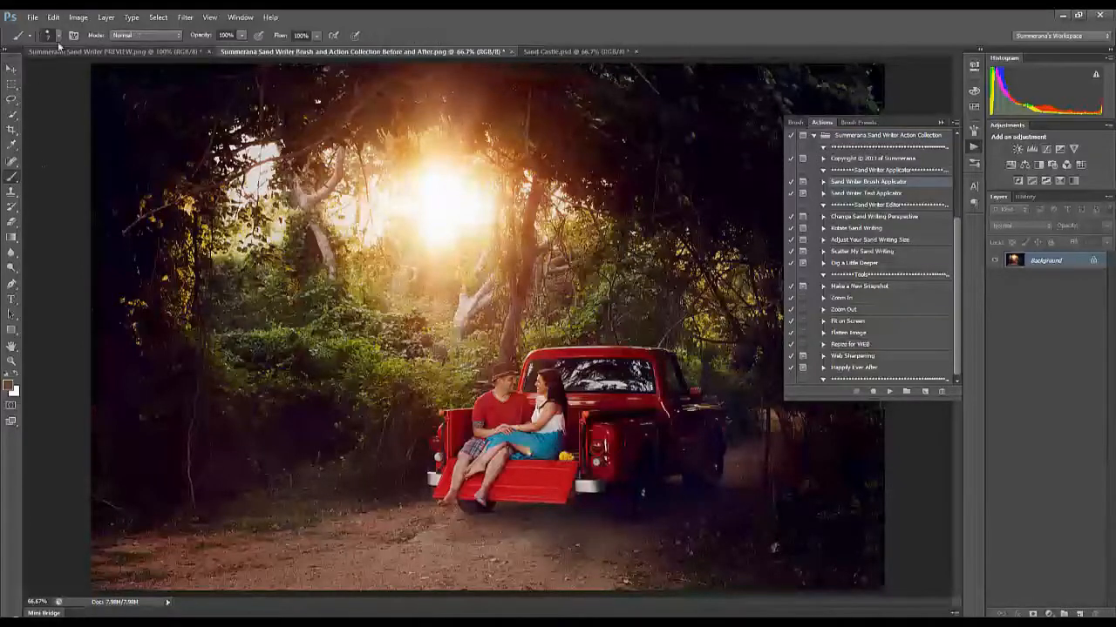
{"action": "left_click", "coordinate": [61, 35]}
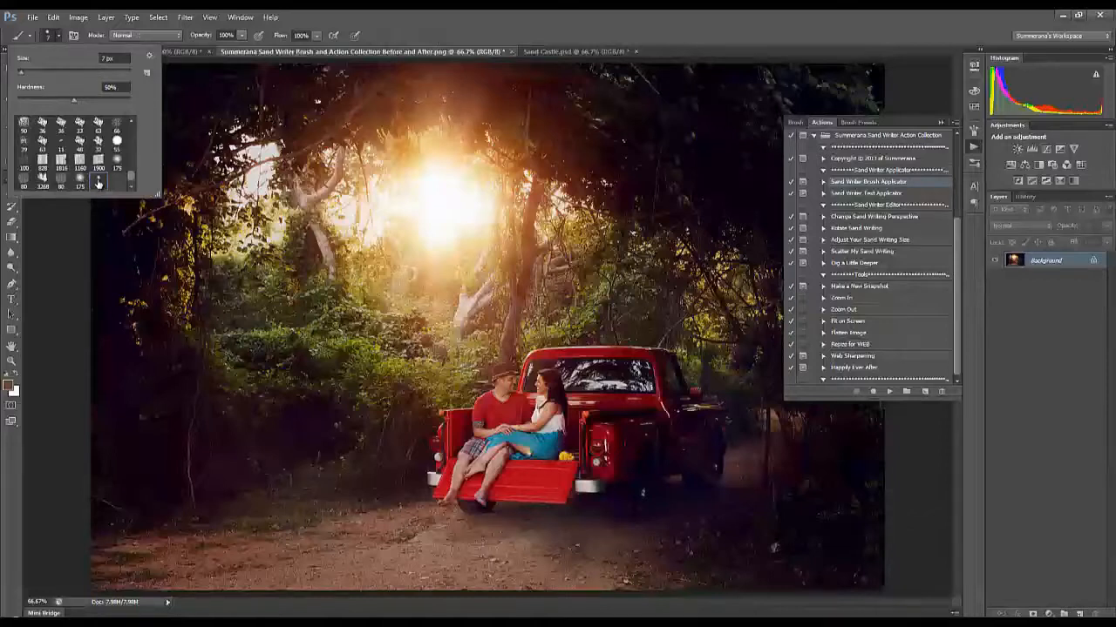
{"action": "left_click", "coordinate": [856, 218]}
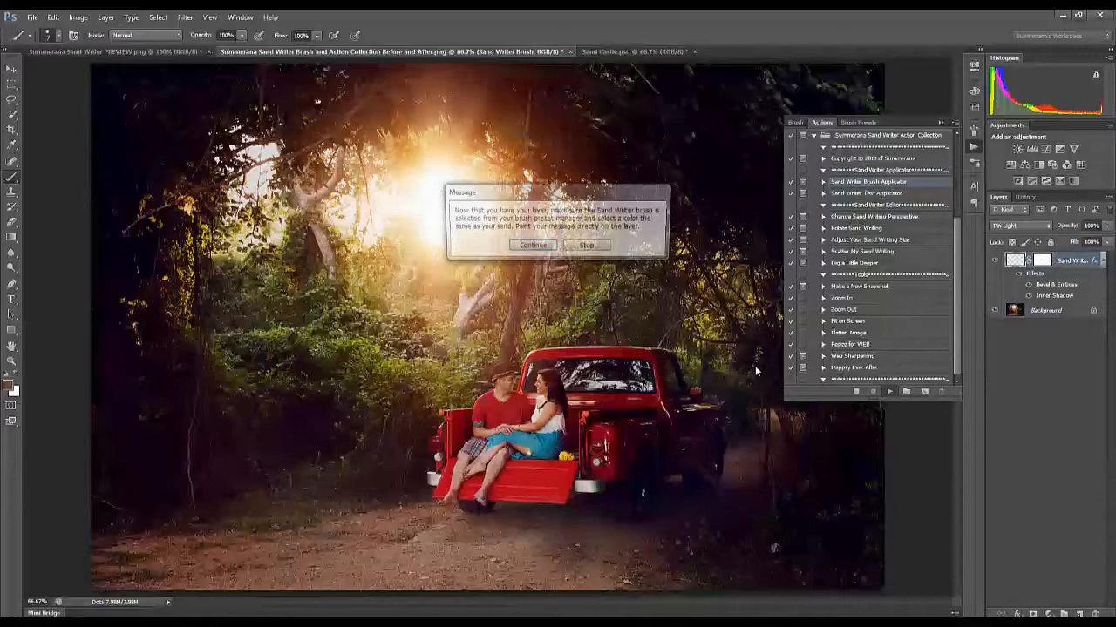
Step: Run the Sand Writer Brush Applicator and sample the dirt road colour as foreground
{"action": "left_click", "coordinate": [533, 245]}
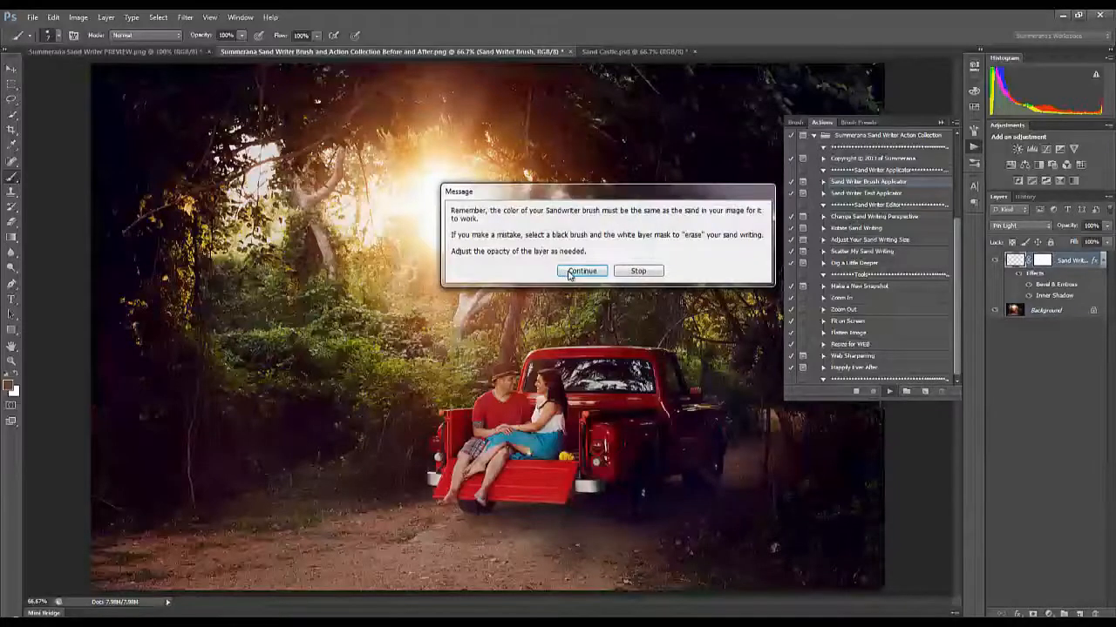
{"action": "left_click", "coordinate": [583, 270]}
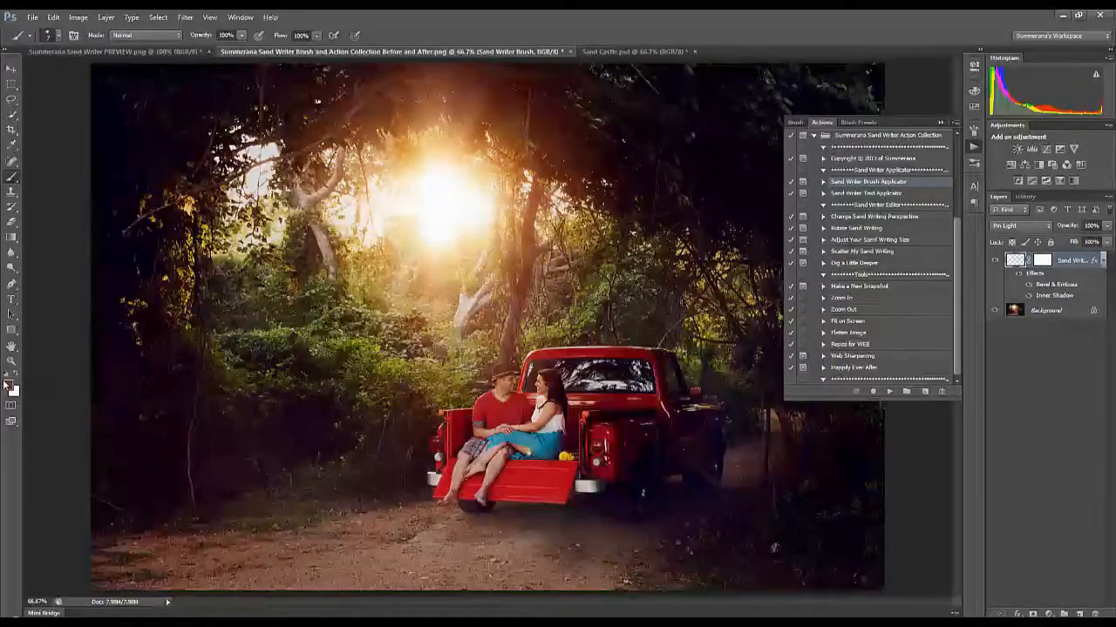
{"action": "left_click", "coordinate": [9, 390]}
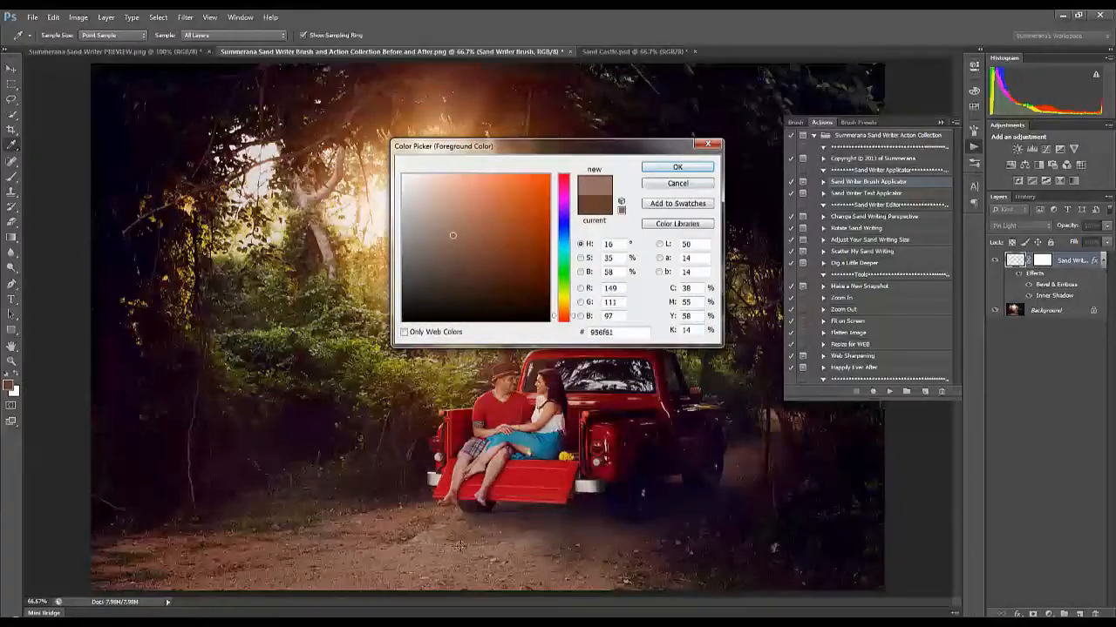
{"action": "left_click", "coordinate": [677, 166]}
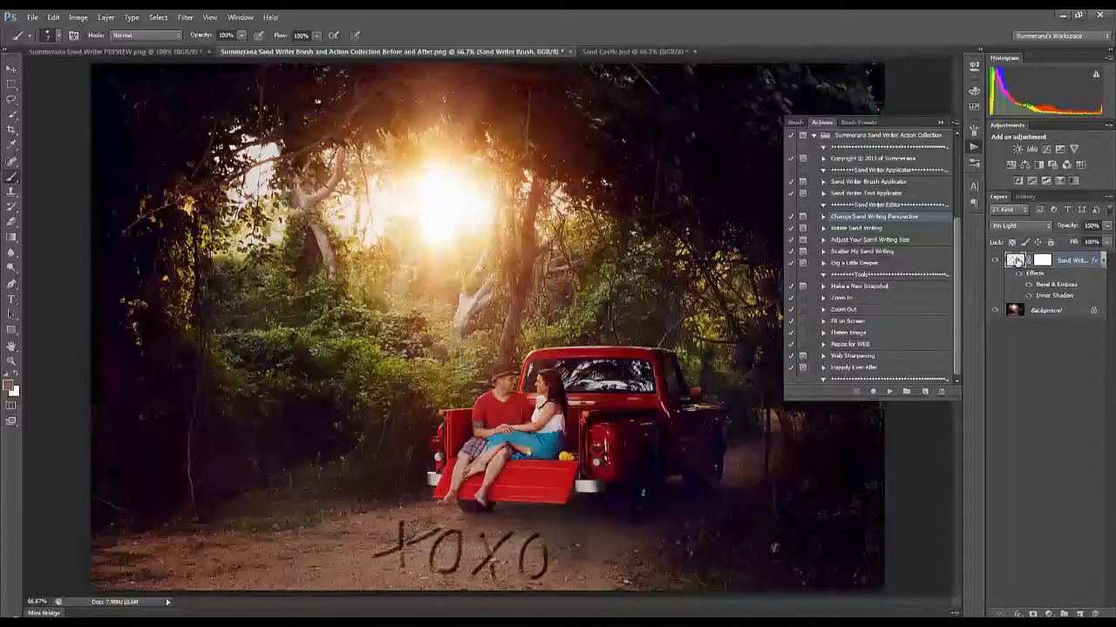
Step: Pick a different Bevel & Emboss texture pattern for the Sand Writer layer
{"action": "double_click", "coordinate": [1018, 260]}
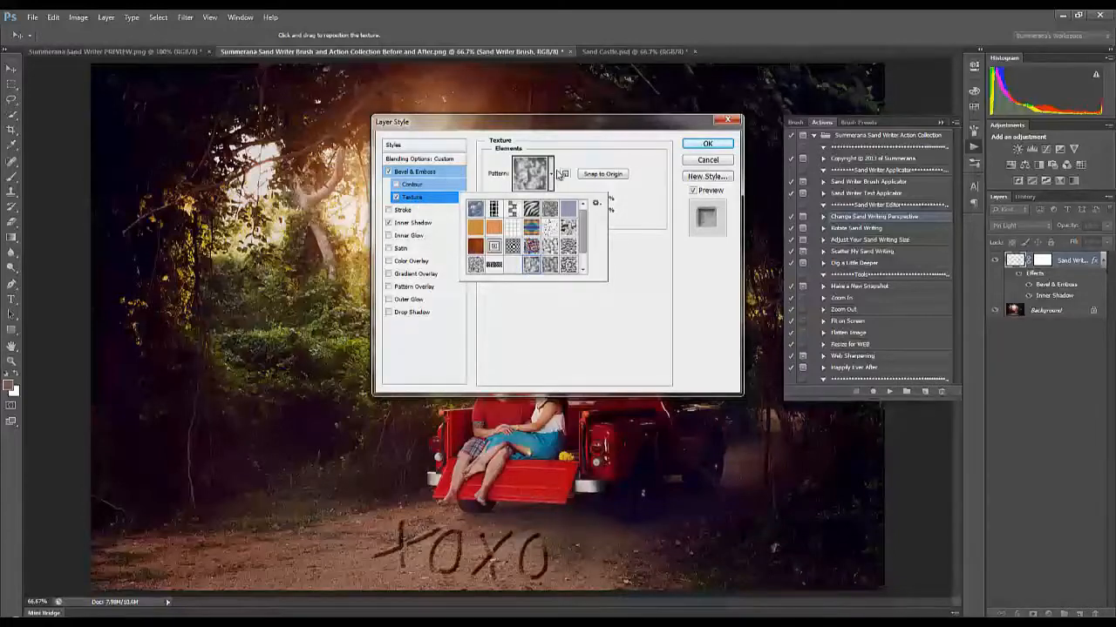
{"action": "left_click", "coordinate": [707, 143]}
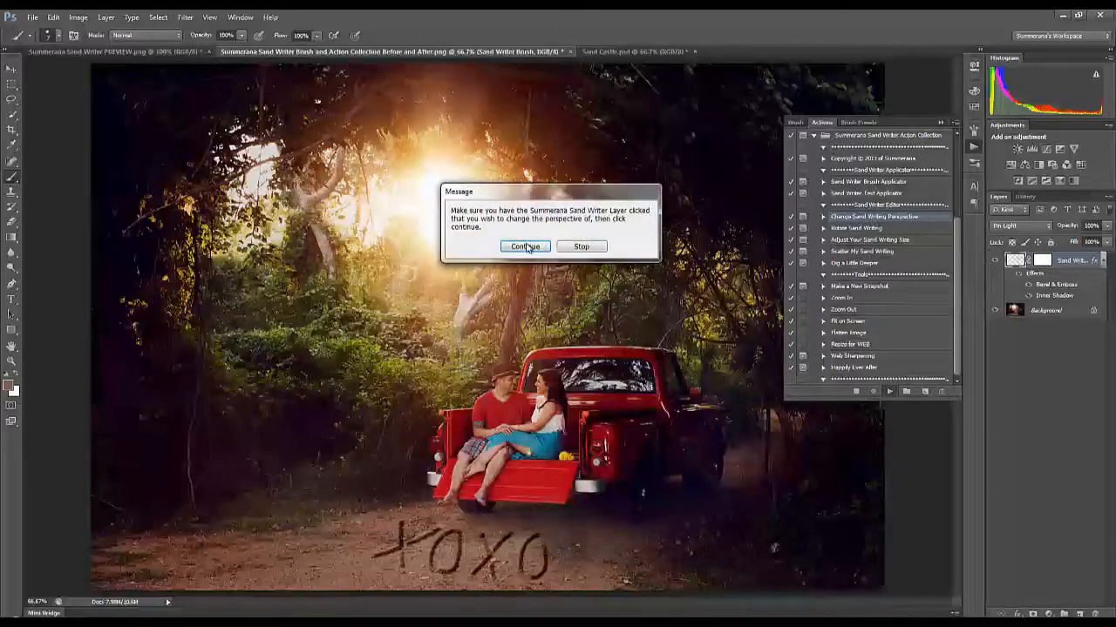
Step: Complete the perspective and Dig a Little Deeper actions on XOXO, then switch to the beach photo
{"action": "left_click", "coordinate": [525, 246]}
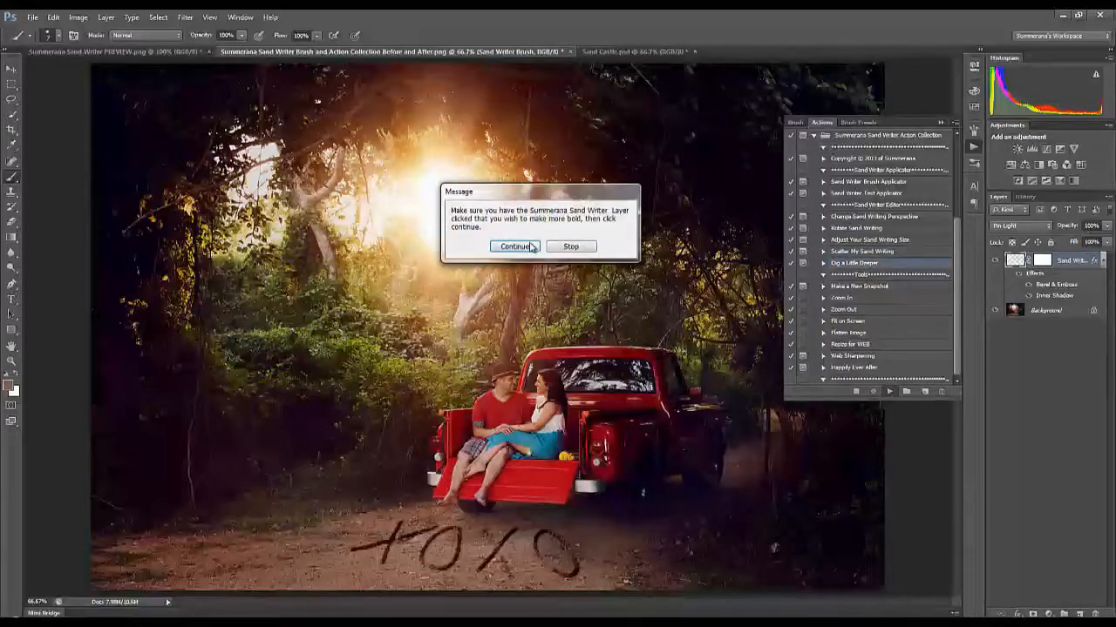
{"action": "left_click", "coordinate": [517, 246]}
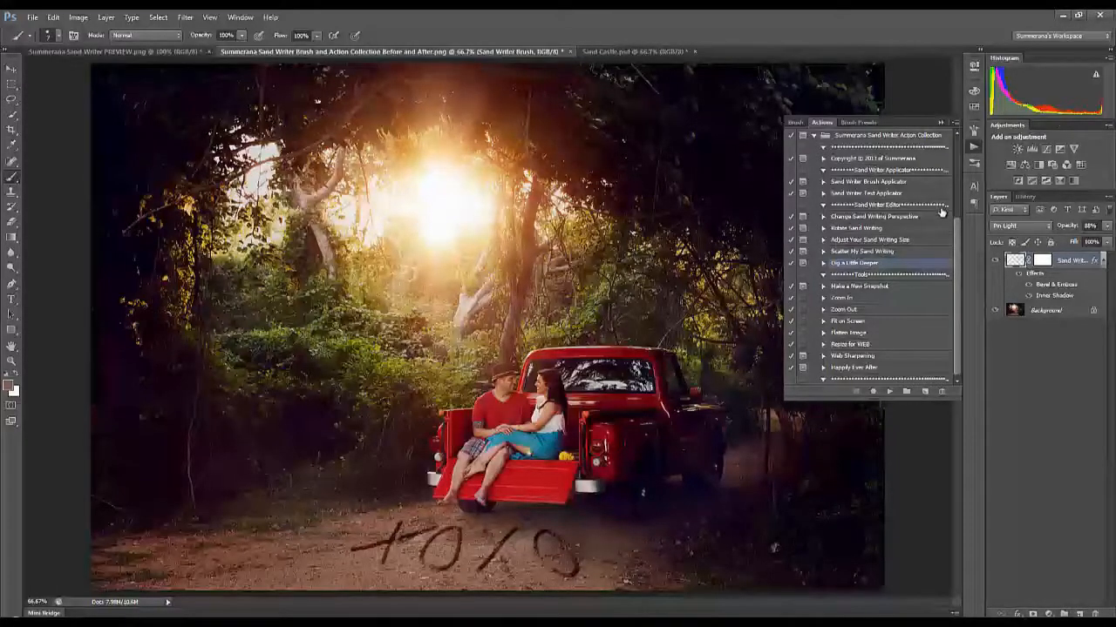
{"action": "left_click", "coordinate": [610, 50]}
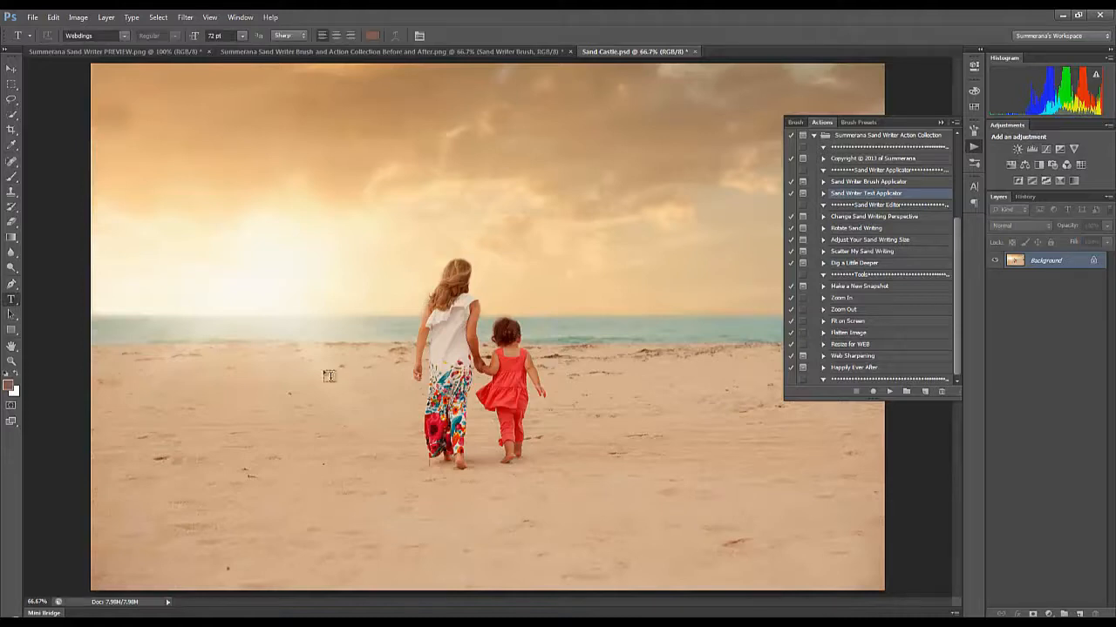
Step: Add the palm tree island text on the beach and run Adjust Your Sand Writing Size
{"action": "left_click", "coordinate": [325, 377]}
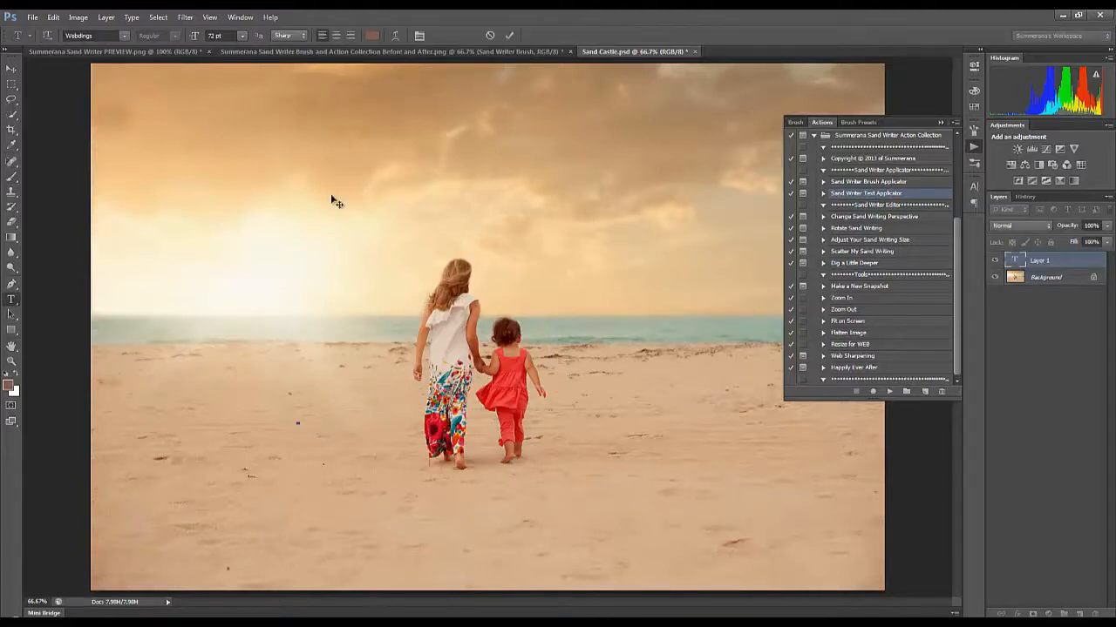
{"action": "left_click", "coordinate": [130, 35]}
{"action": "type", "text": "J"}
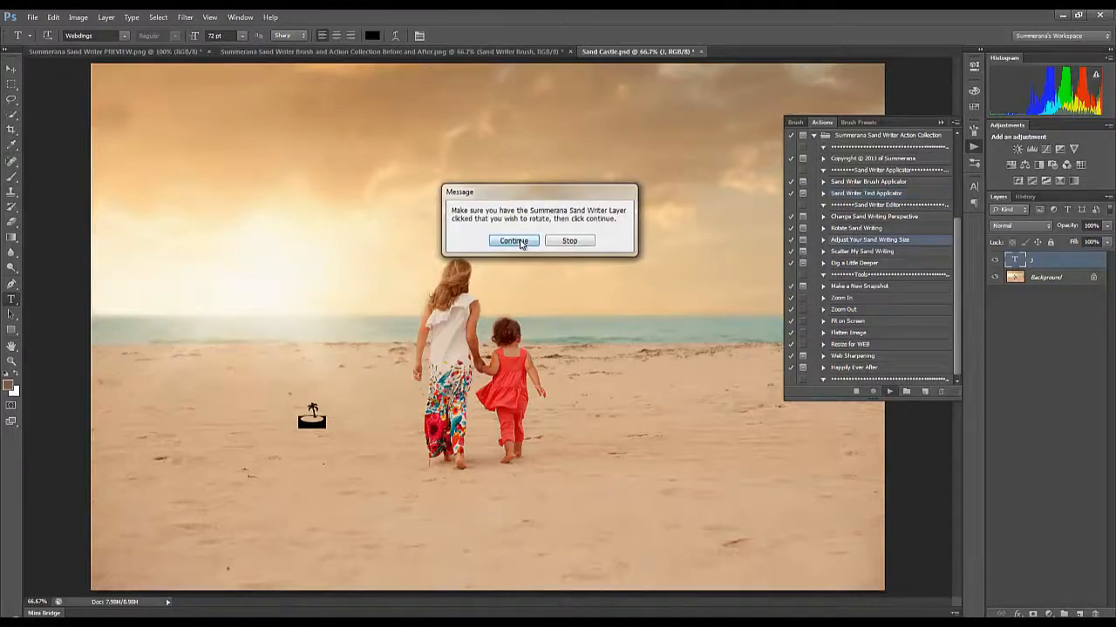
{"action": "left_click", "coordinate": [513, 240]}
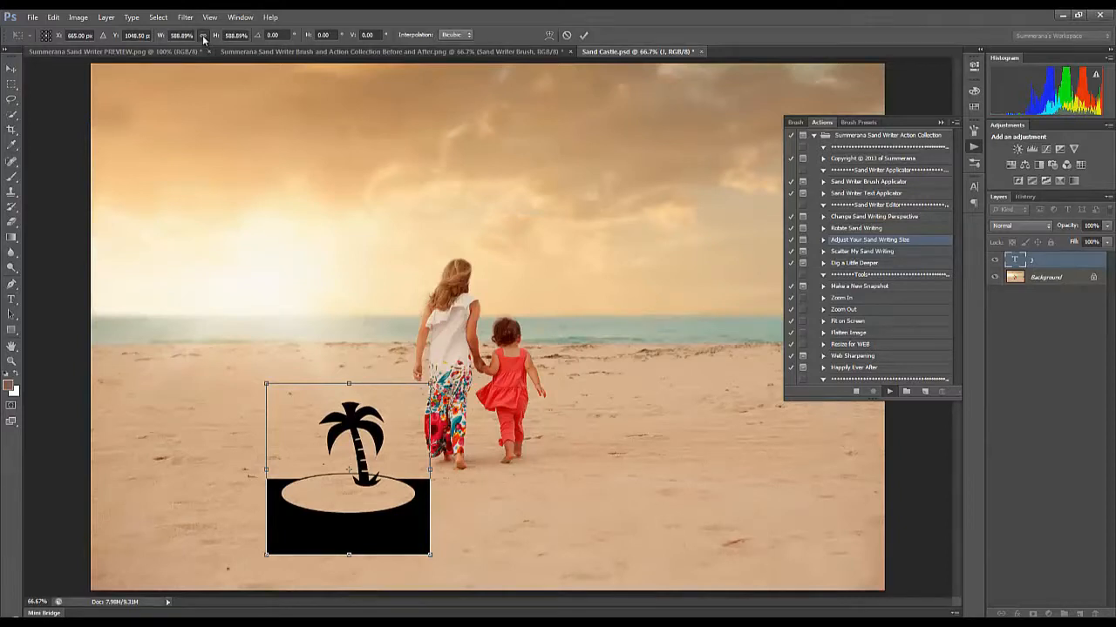
Step: Enlarge and reposition the palm tree symbol, recolouring it to tan d2a882
{"action": "left_click_drag", "start_coordinate": [348, 469], "coordinate": [341, 454]}
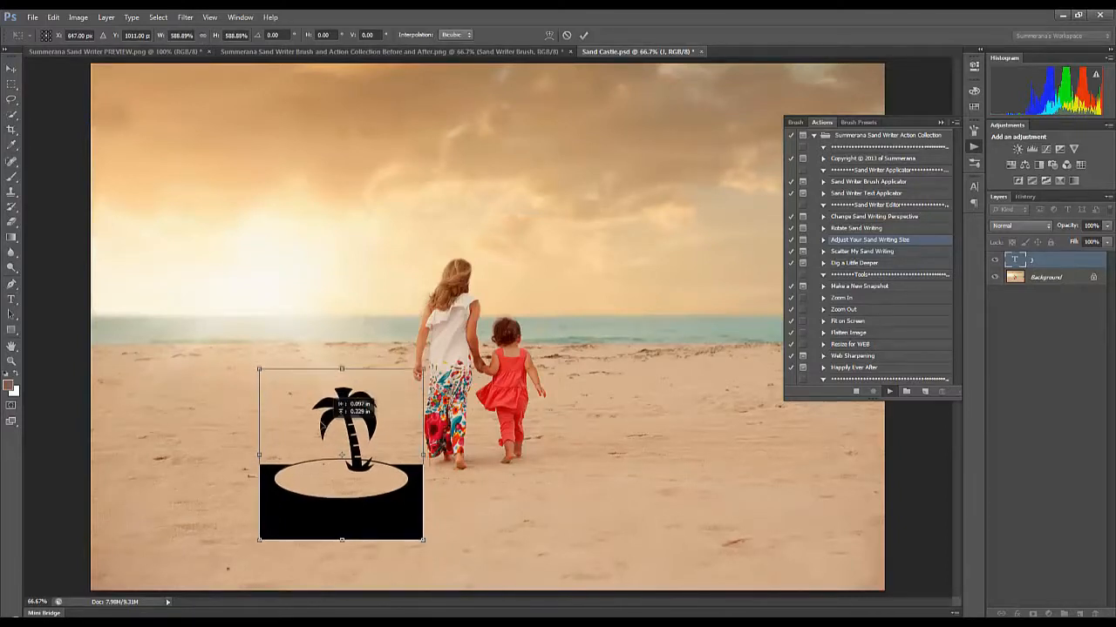
{"action": "left_click_drag", "start_coordinate": [422, 540], "coordinate": [427, 541]}
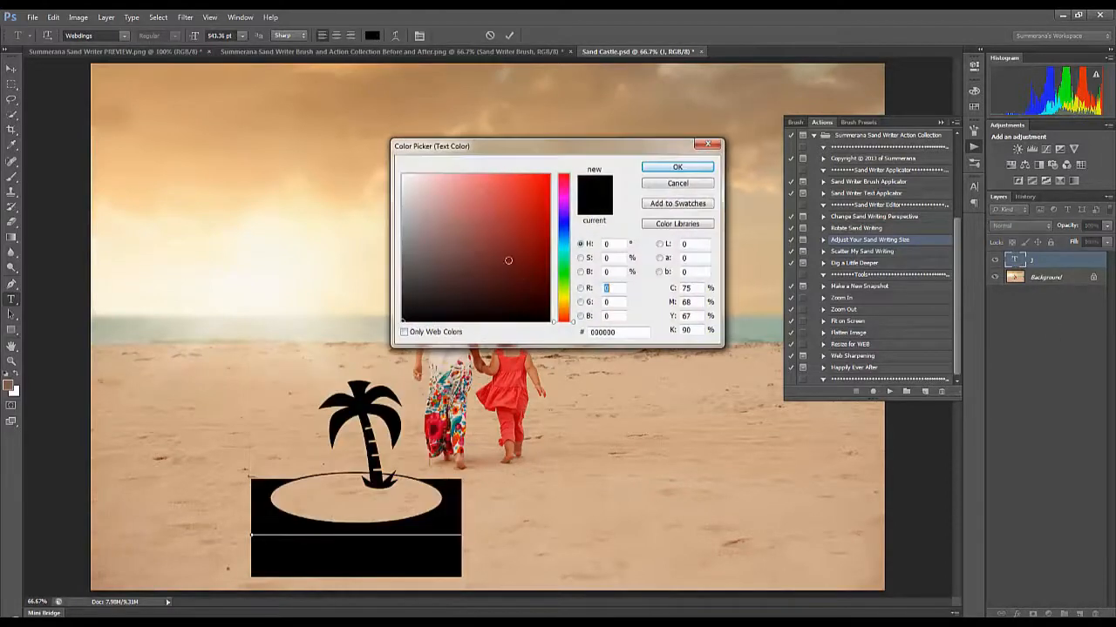
{"action": "left_click", "coordinate": [455, 196]}
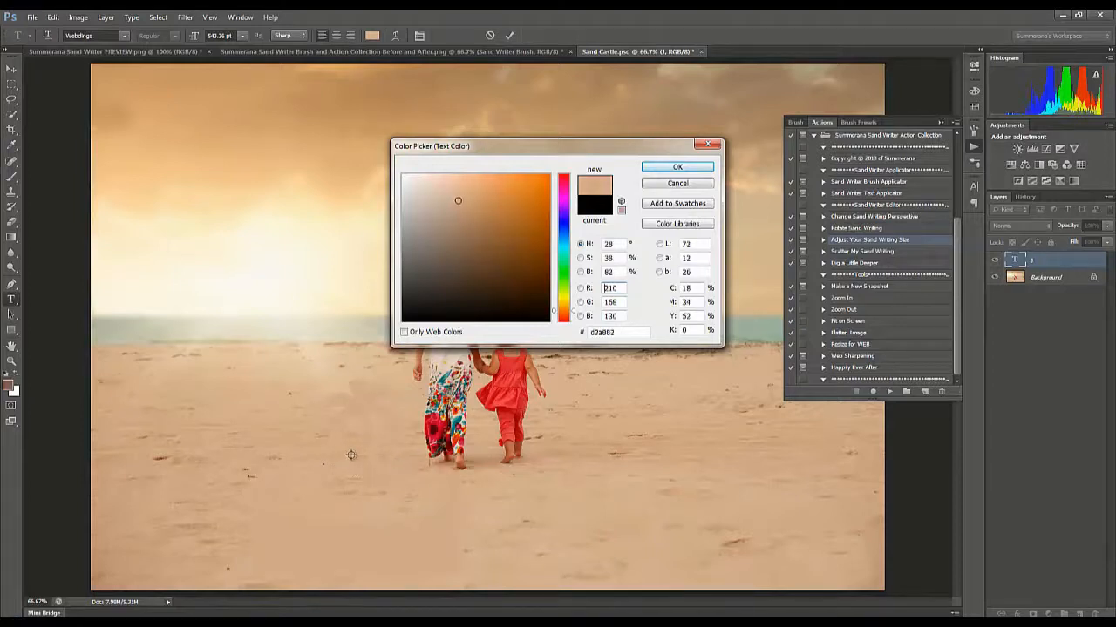
{"action": "left_click", "coordinate": [676, 167]}
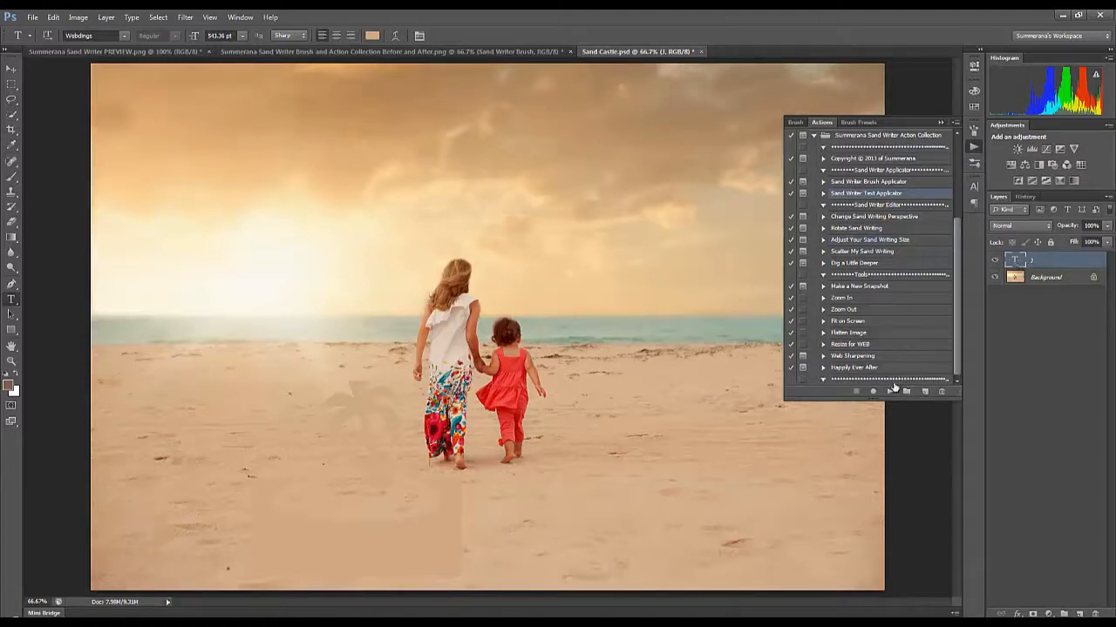
Step: Run Sand Writer Text Applicator on the palm tree, continuing past its text-layer and opacity messages
{"action": "left_click", "coordinate": [888, 391]}
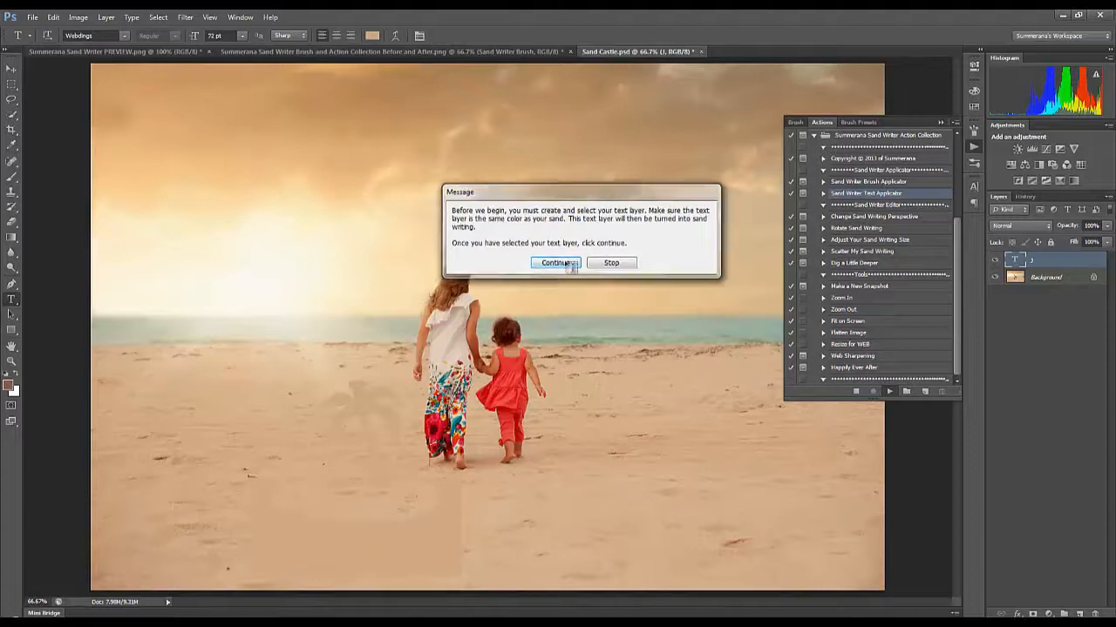
{"action": "left_click", "coordinate": [545, 262]}
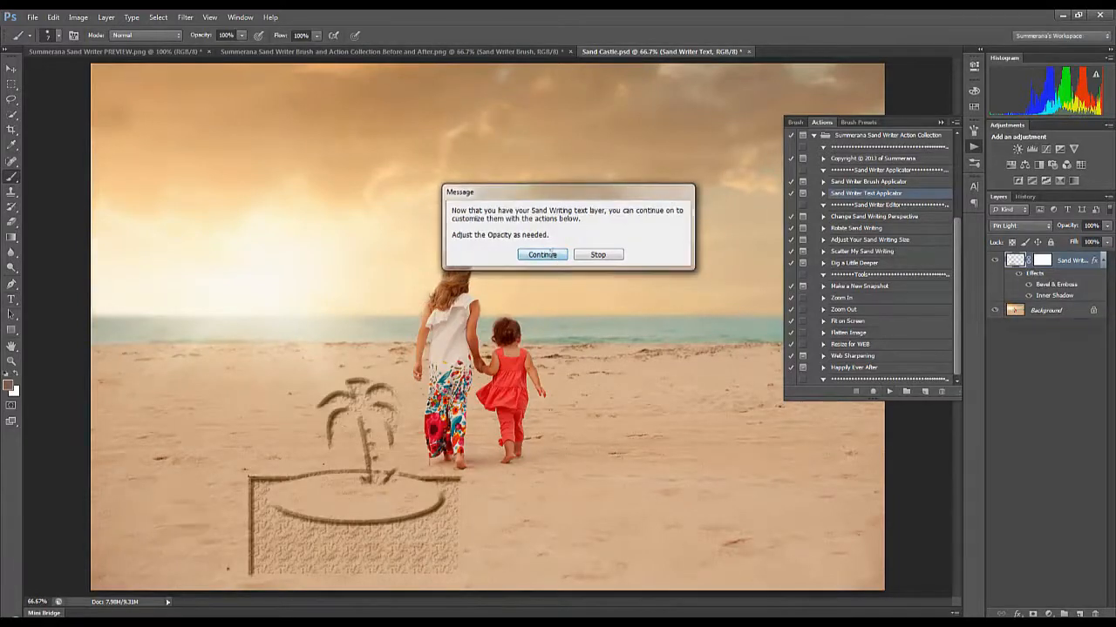
{"action": "left_click", "coordinate": [542, 255]}
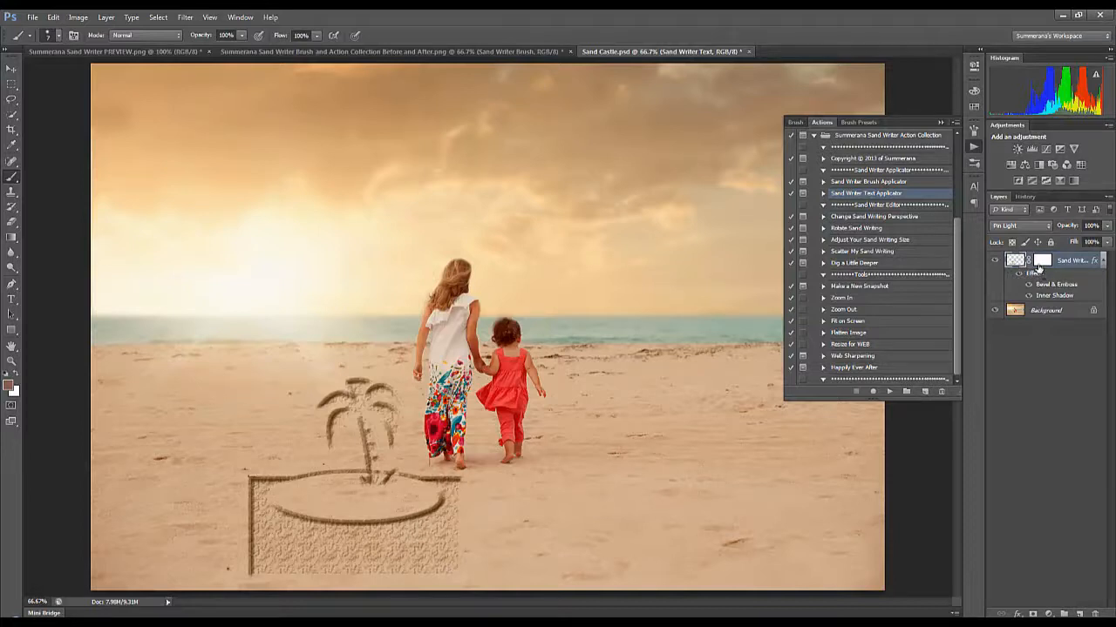
{"action": "left_click", "coordinate": [1030, 260]}
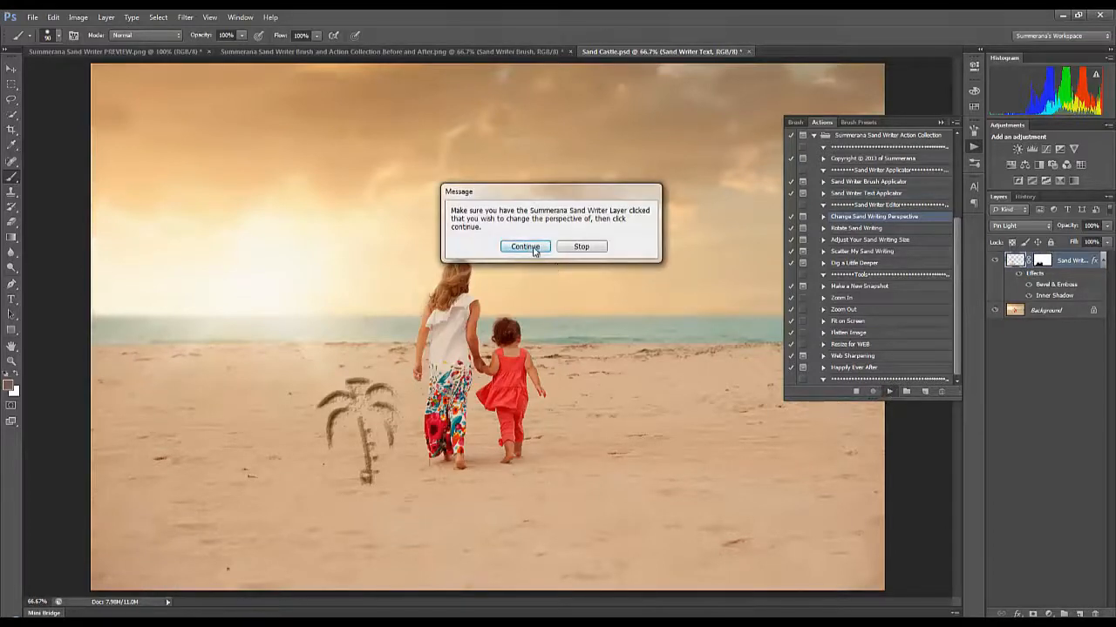
Step: Continue the perspective action and drag a transform corner to skew the palm tree drawing
{"action": "left_click", "coordinate": [529, 246]}
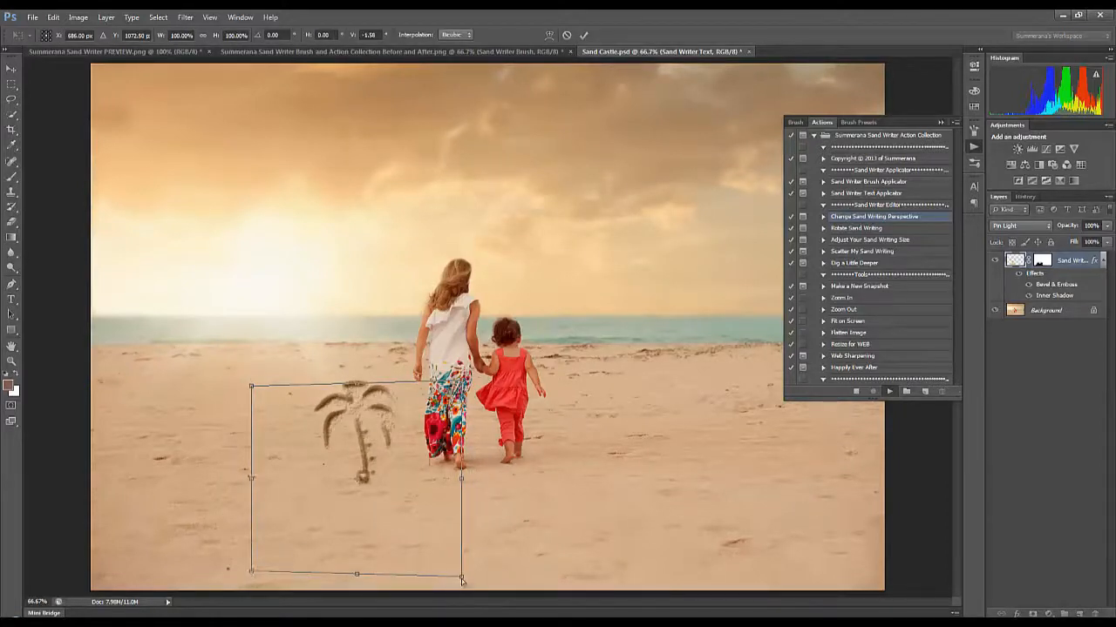
{"action": "left_click_drag", "start_coordinate": [462, 575], "coordinate": [492, 580]}
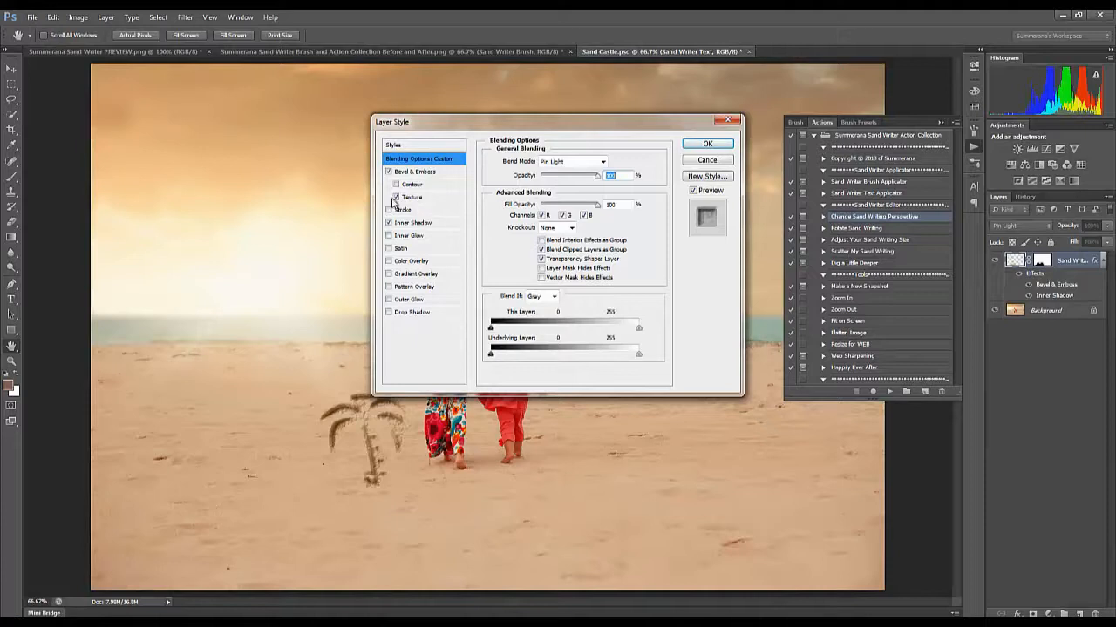
Step: Choose a new Bevel & Emboss texture pattern for the palm tree, then view the Sand Writer preview image
{"action": "left_click", "coordinate": [410, 196]}
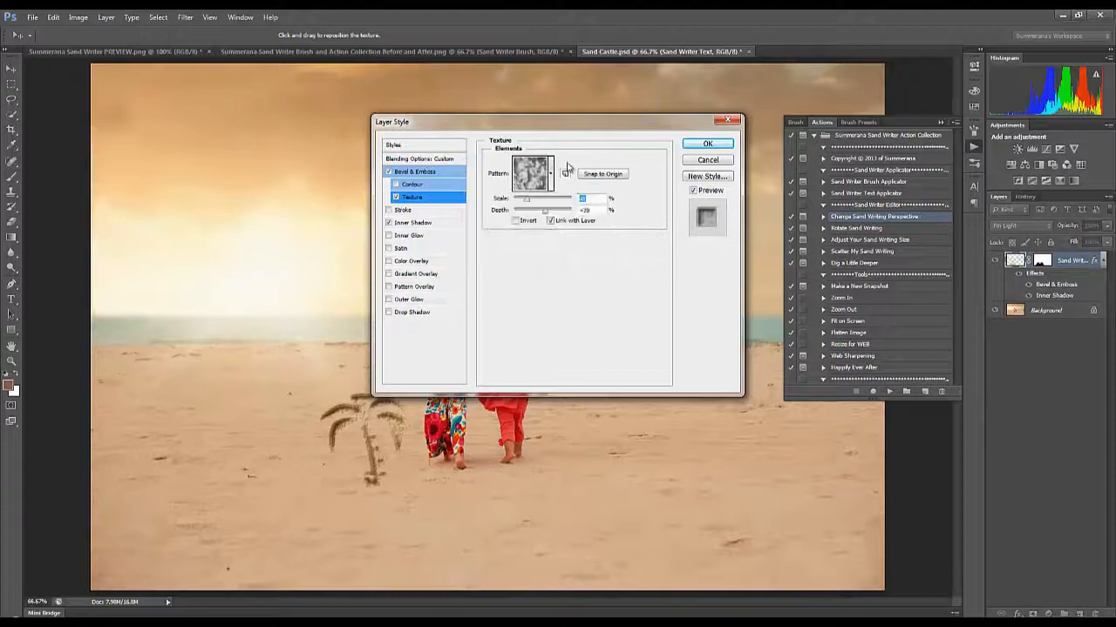
{"action": "left_click", "coordinate": [707, 143]}
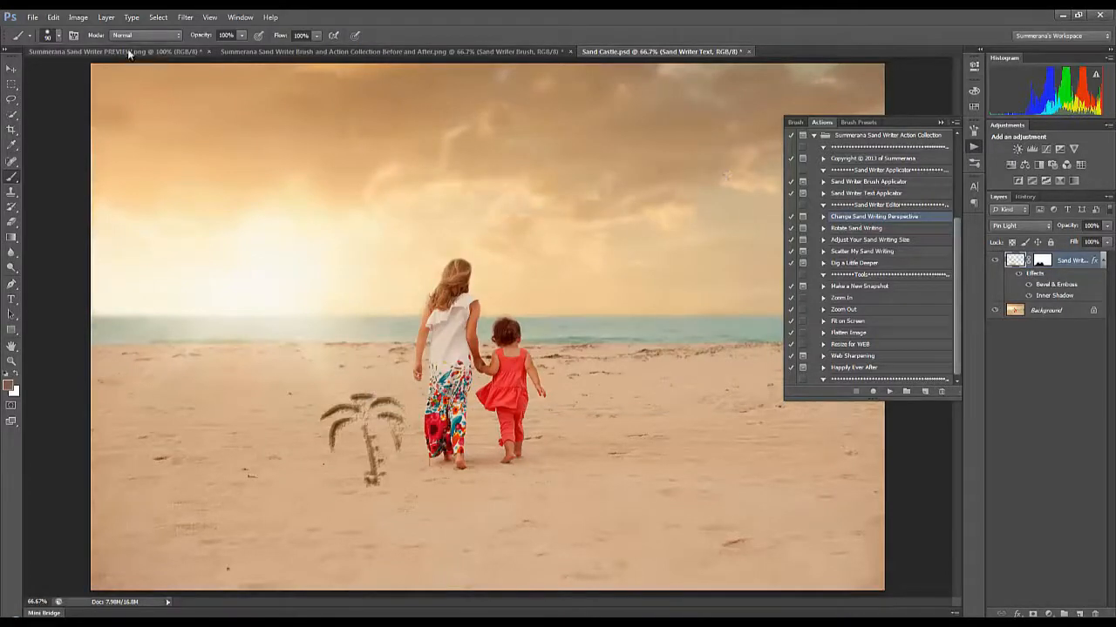
{"action": "left_click", "coordinate": [126, 55]}
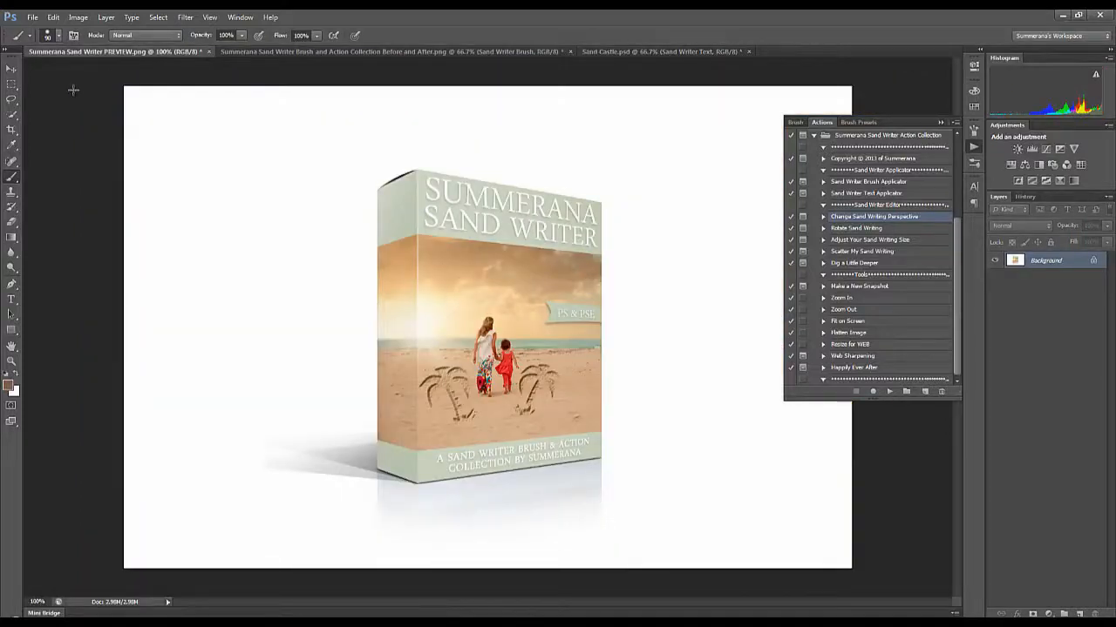
{"action": "left_click", "coordinate": [11, 68]}
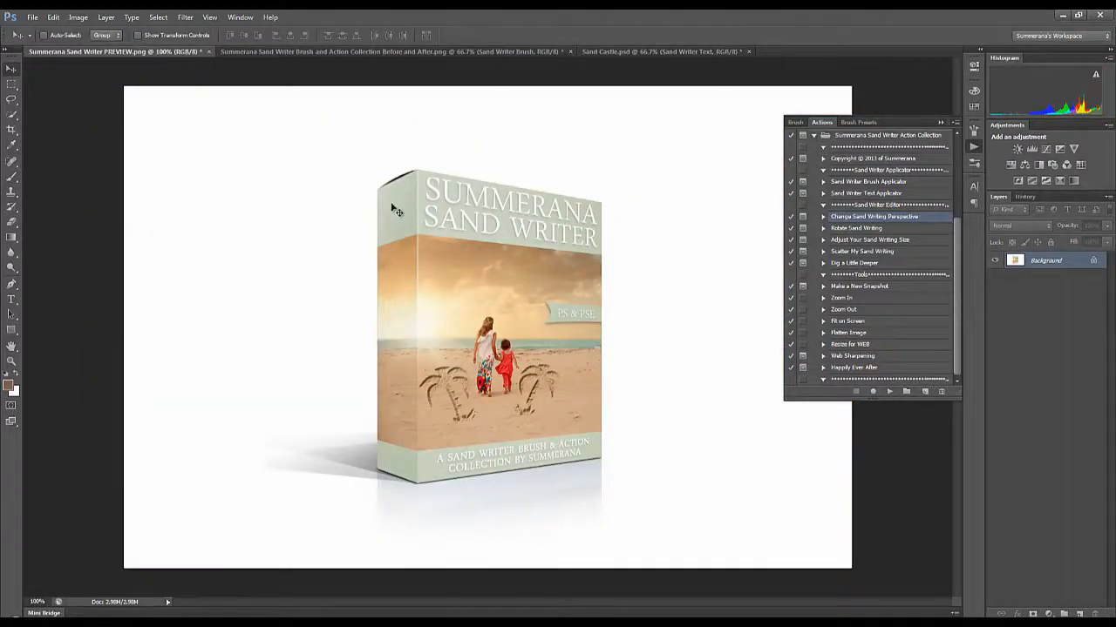